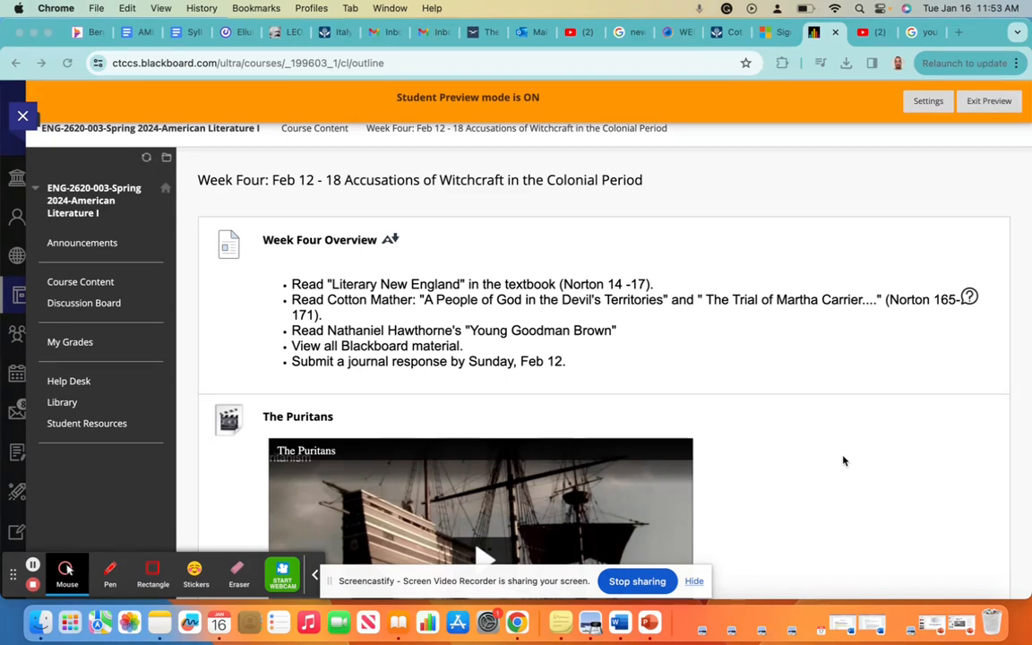
{"action": "mouse_move", "coordinate": [842, 450]}
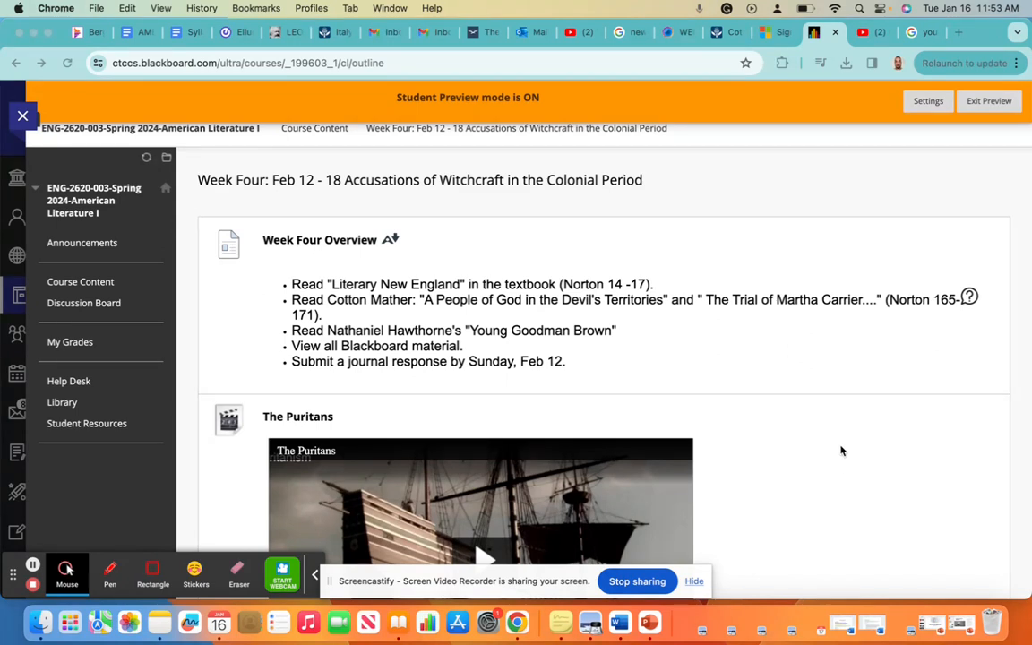
{"action": "mouse_move", "coordinate": [452, 337]}
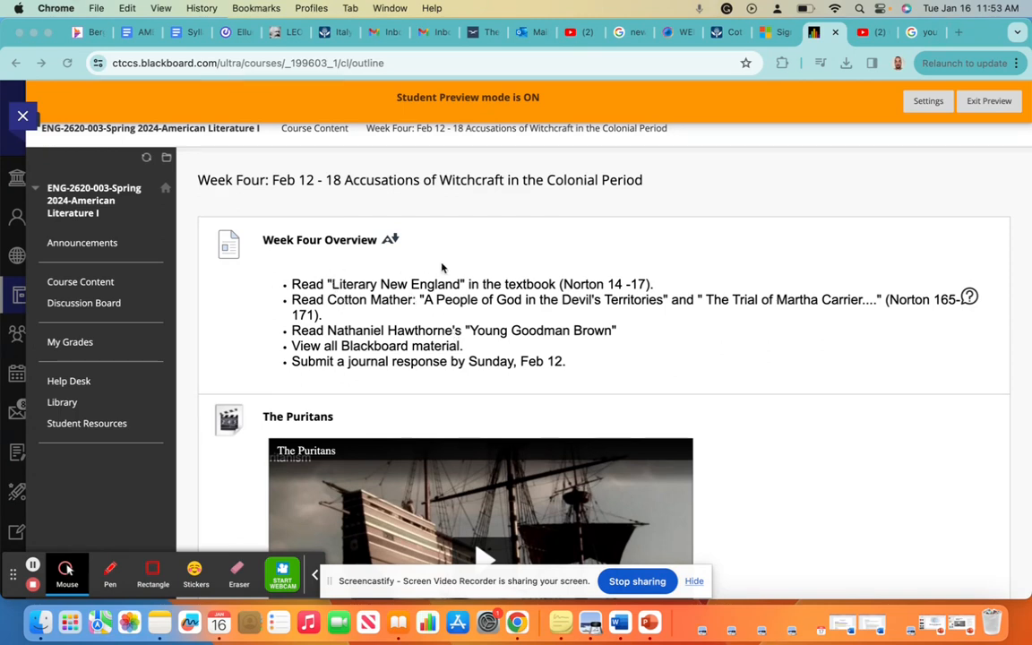
{"action": "mouse_move", "coordinate": [543, 314]}
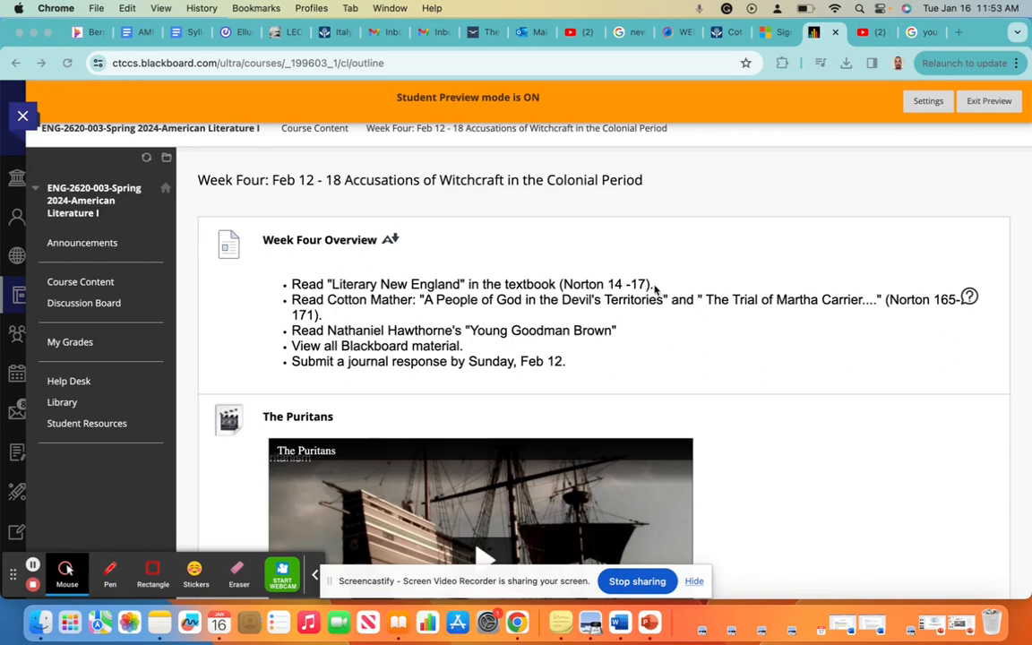
{"action": "mouse_move", "coordinate": [367, 370]}
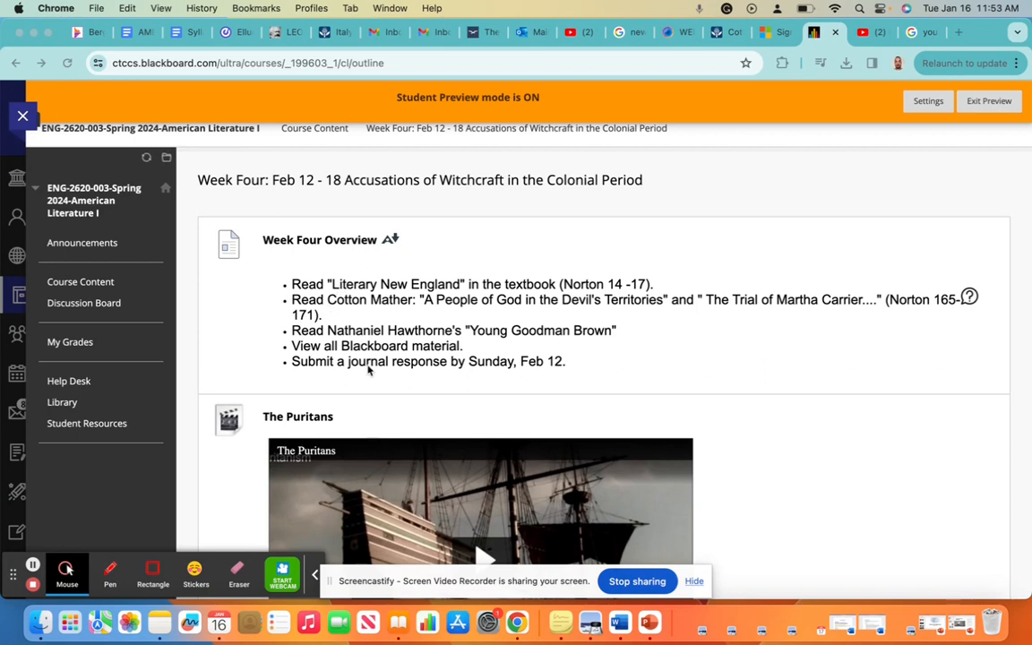
{"action": "mouse_move", "coordinate": [446, 301]}
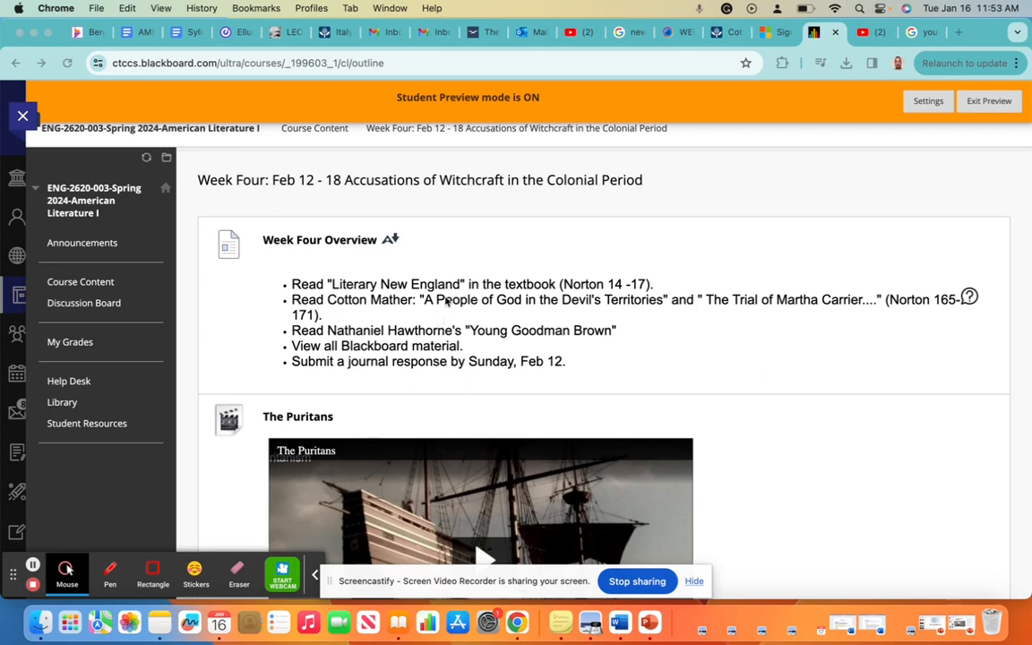
{"action": "mouse_move", "coordinate": [404, 335]}
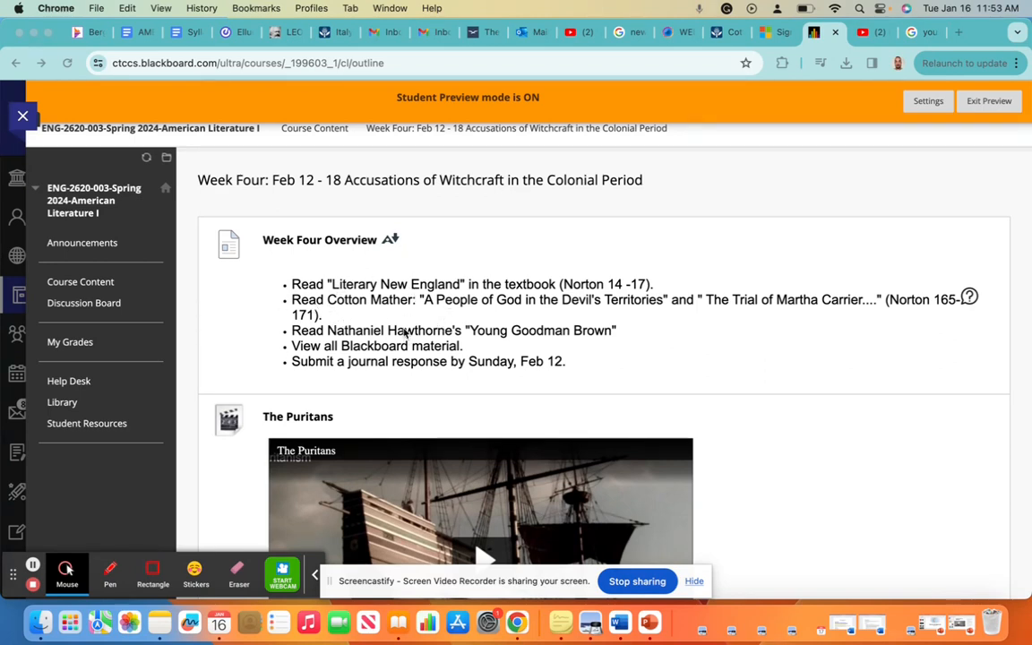
{"action": "mouse_move", "coordinate": [355, 314]}
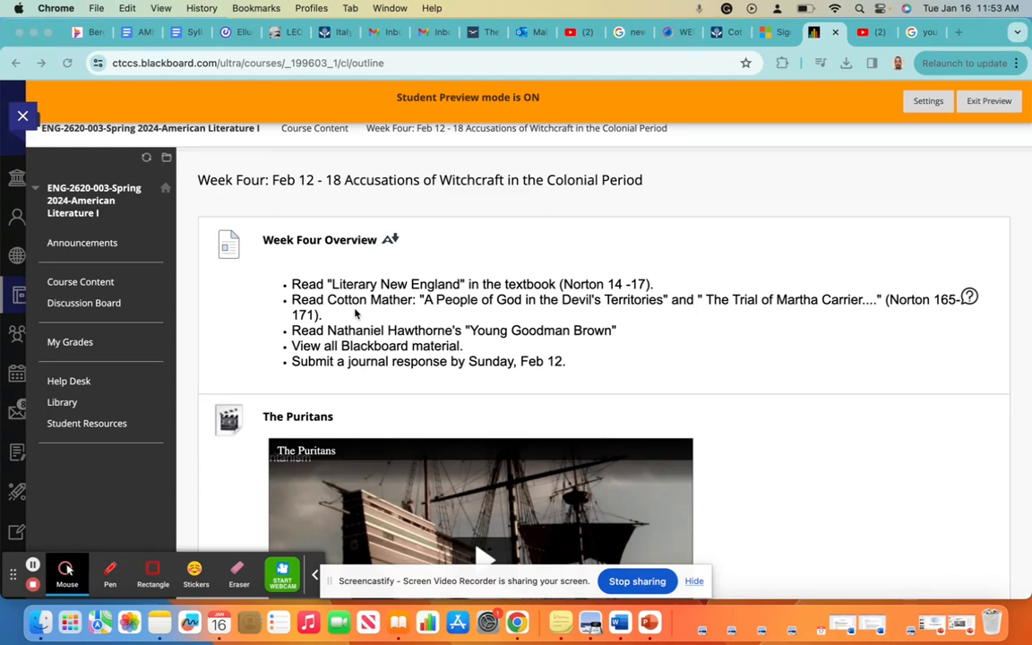
{"action": "mouse_move", "coordinate": [461, 323]}
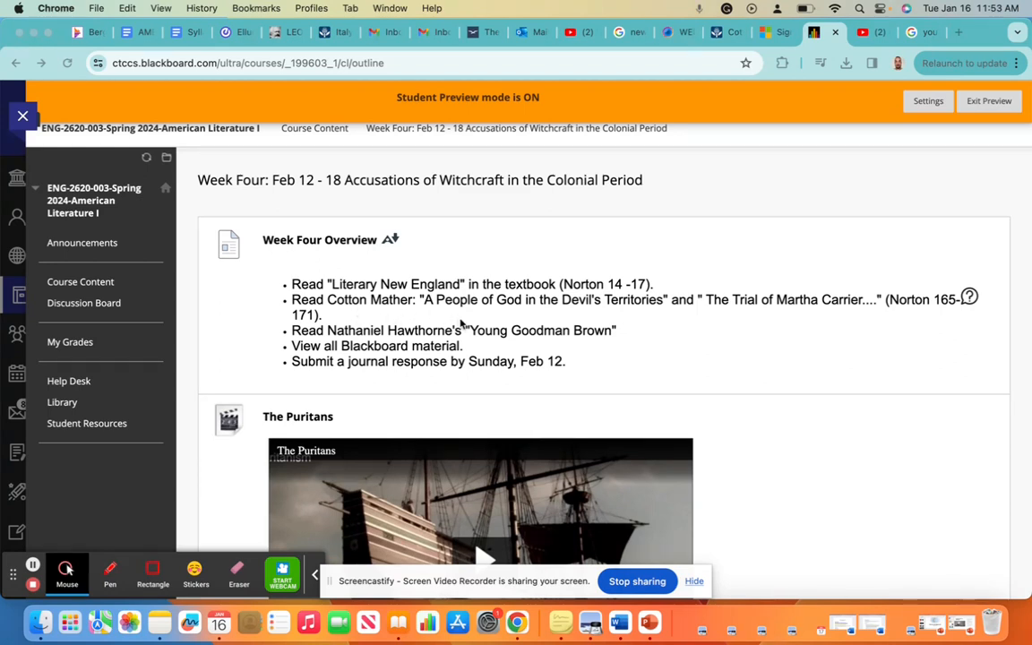
{"action": "mouse_move", "coordinate": [463, 324]}
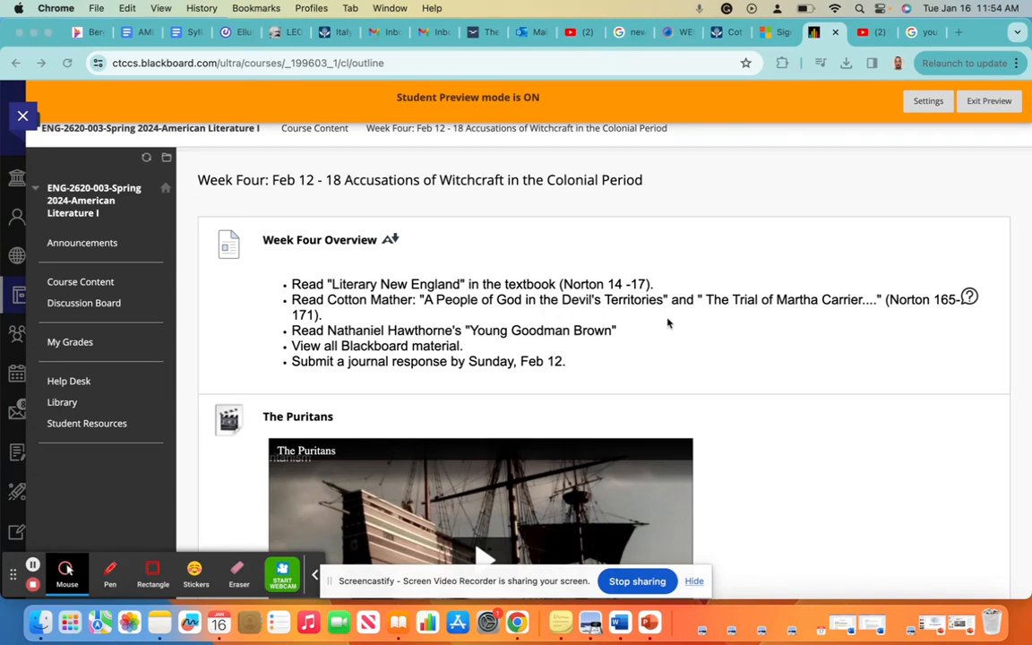
{"action": "mouse_move", "coordinate": [750, 320]}
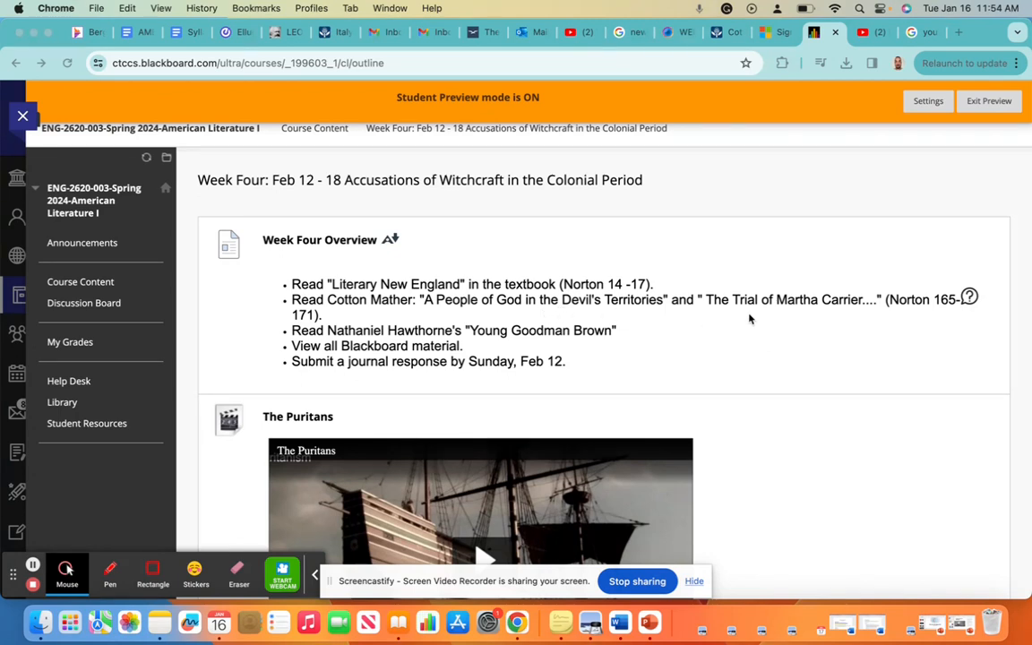
{"action": "mouse_move", "coordinate": [800, 323]}
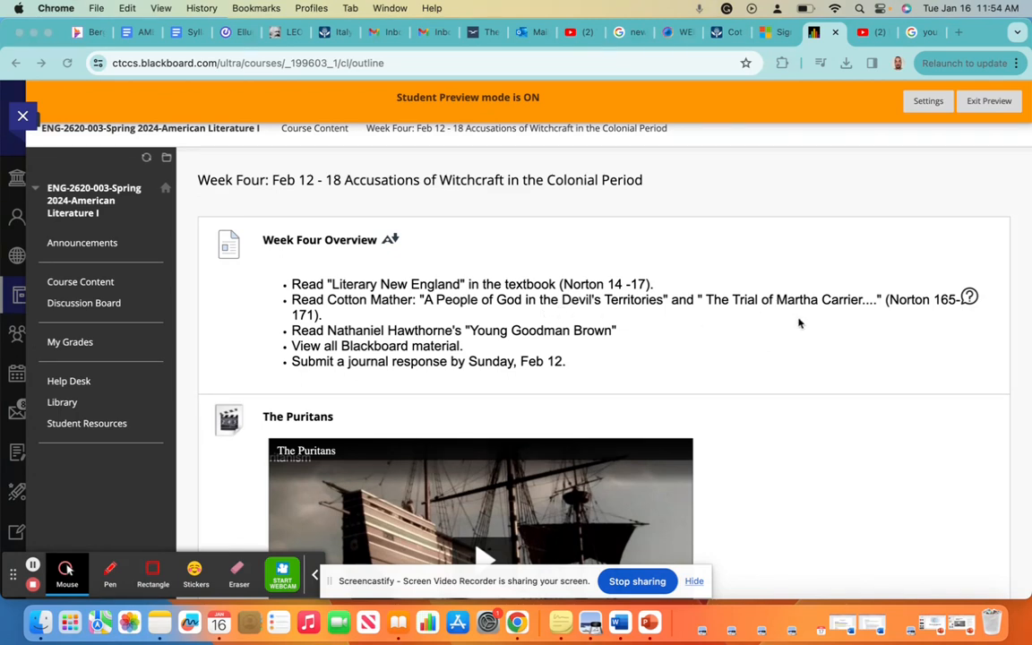
{"action": "scroll", "scroll_direction": "down", "scroll_amount": 3}
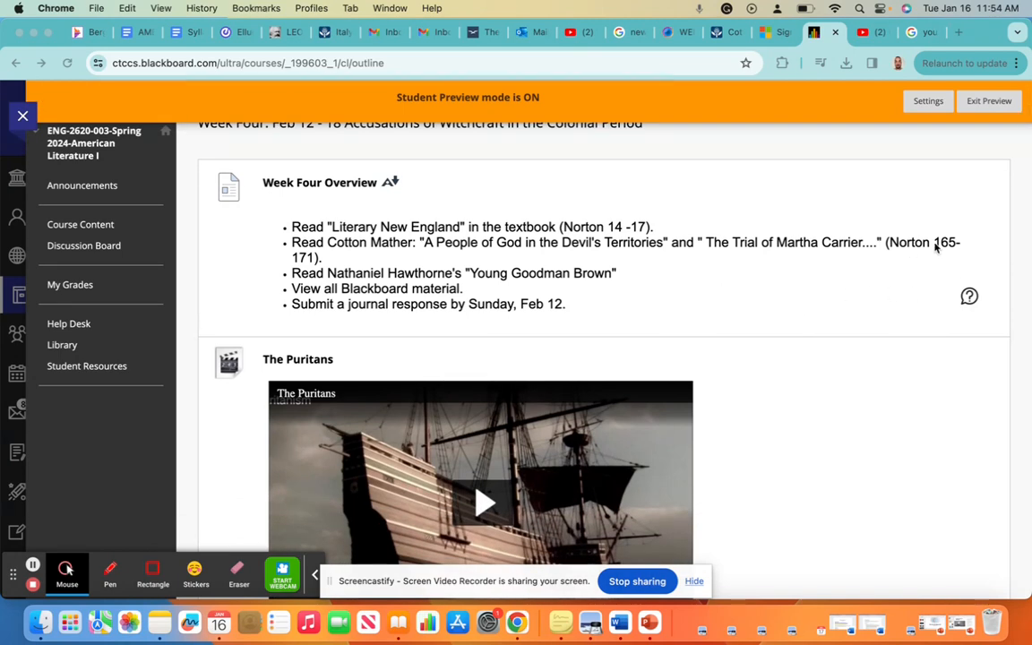
{"action": "mouse_move", "coordinate": [294, 267]}
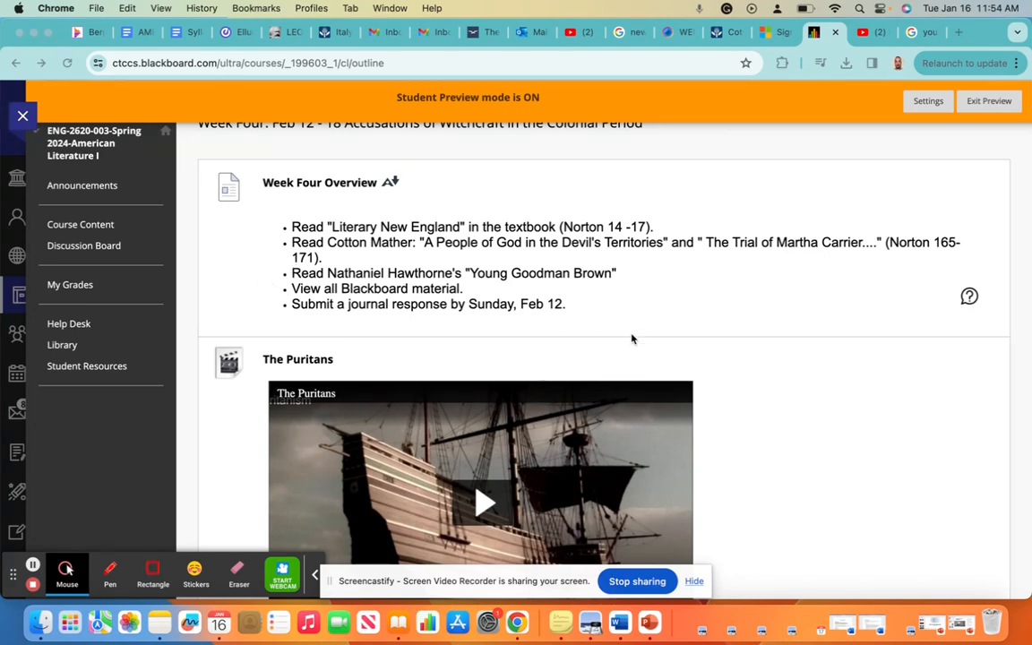
{"action": "mouse_move", "coordinate": [267, 289]}
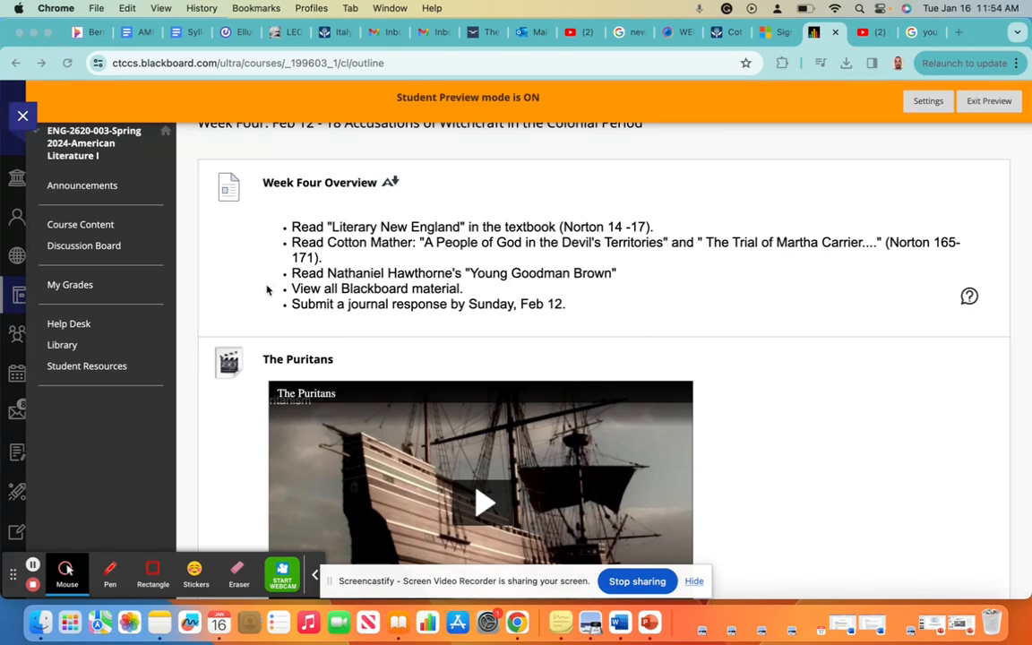
{"action": "mouse_move", "coordinate": [666, 317]}
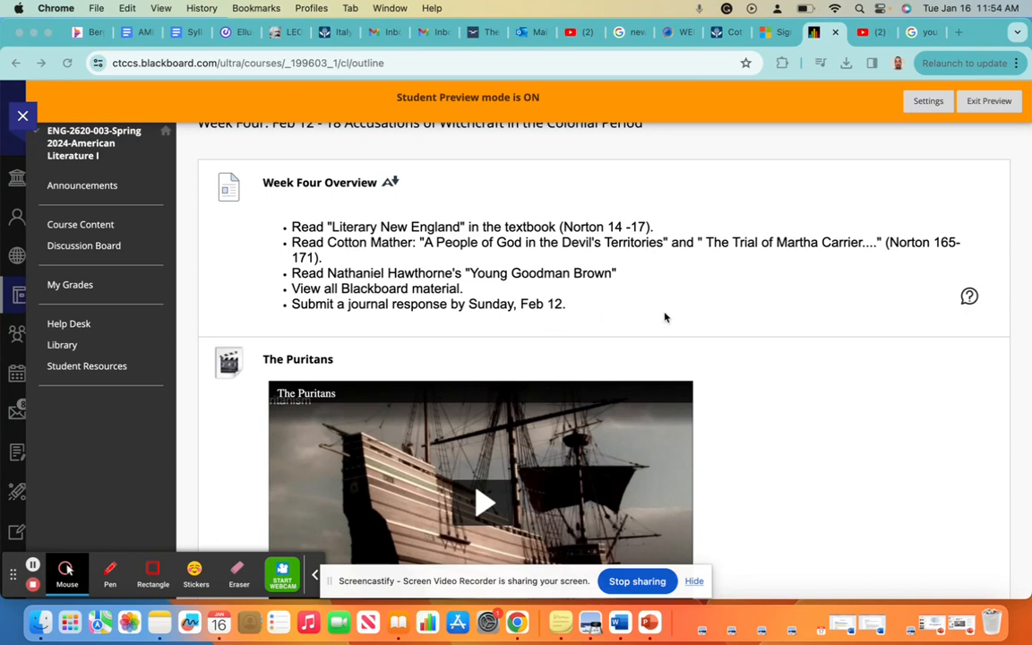
{"action": "mouse_move", "coordinate": [484, 299]}
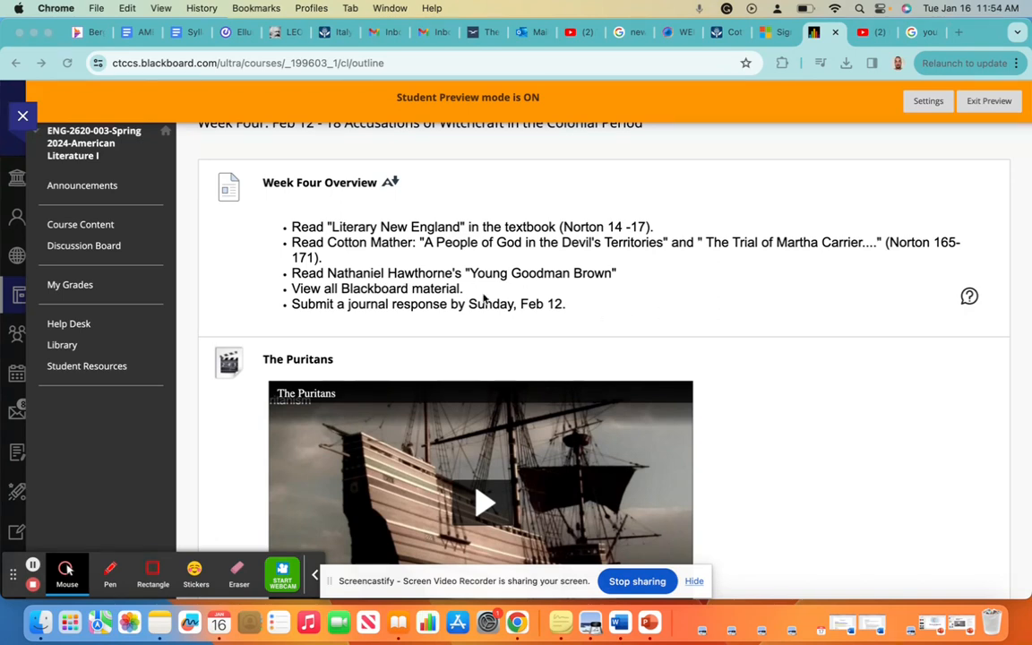
{"action": "mouse_move", "coordinate": [356, 291]}
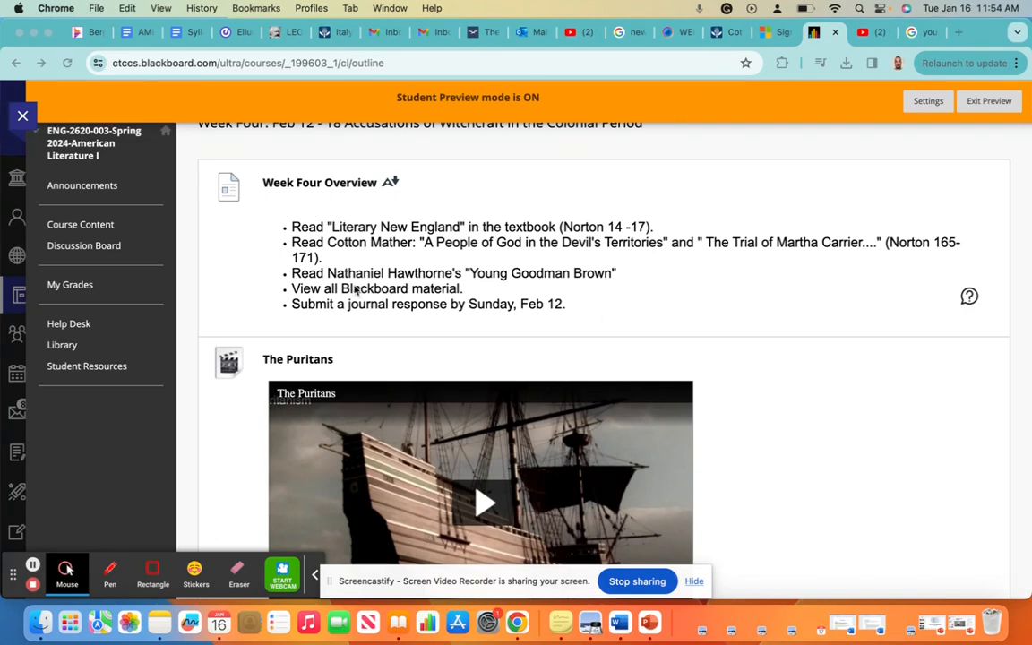
{"action": "mouse_move", "coordinate": [497, 283]}
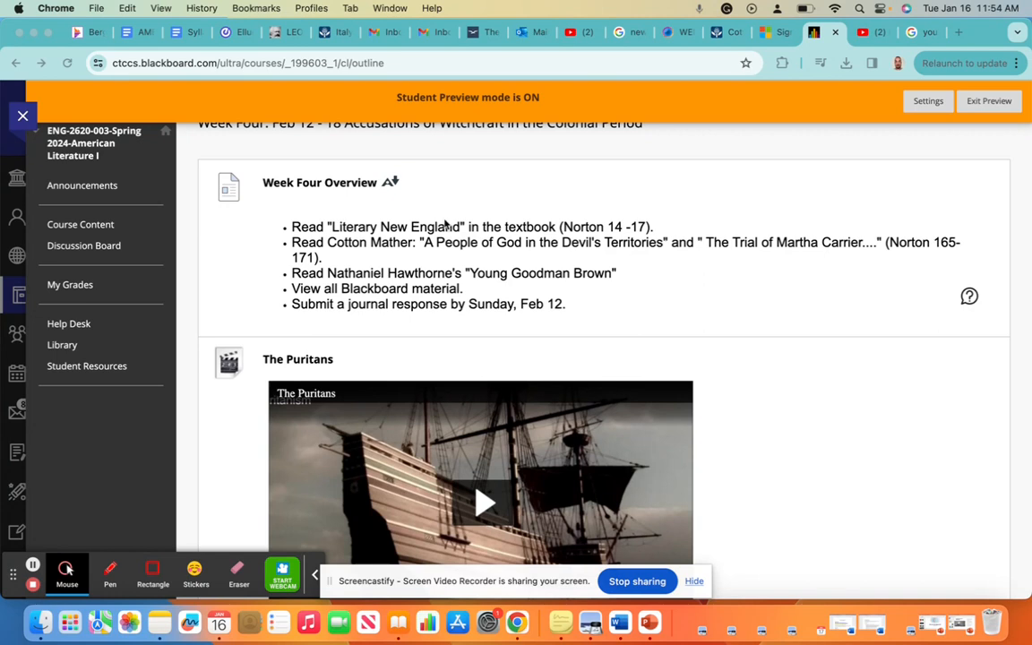
{"action": "mouse_move", "coordinate": [623, 298]}
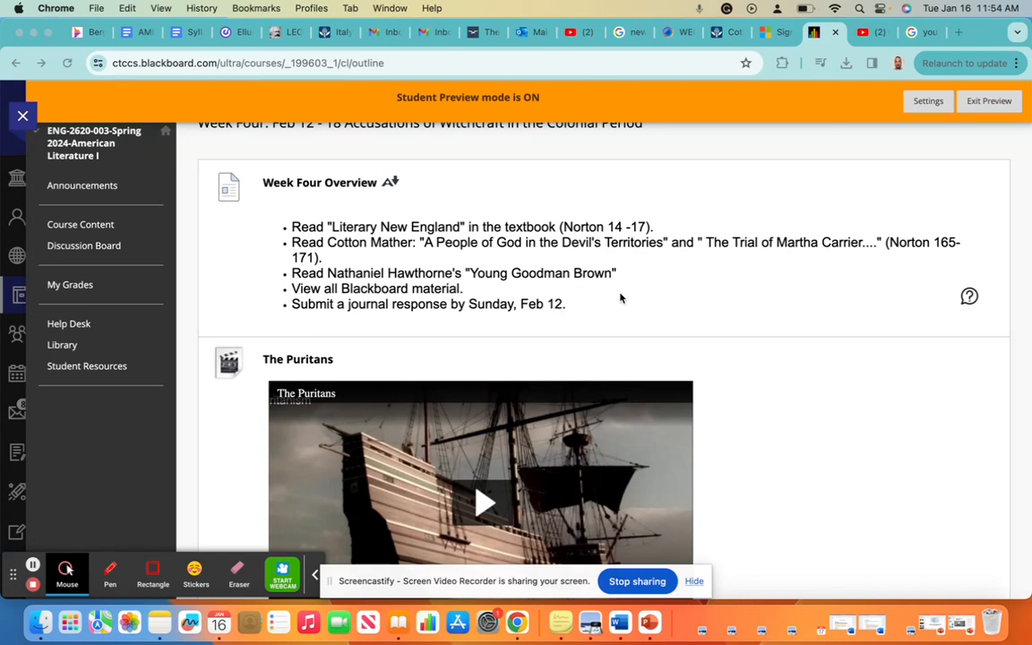
{"action": "mouse_move", "coordinate": [610, 247]}
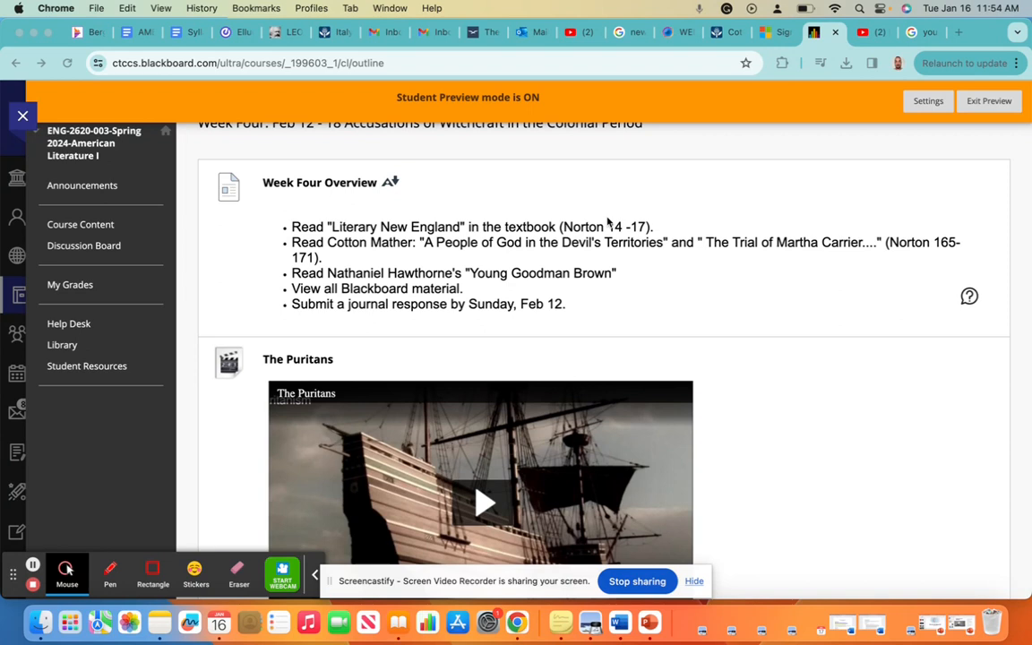
{"action": "mouse_move", "coordinate": [359, 289]}
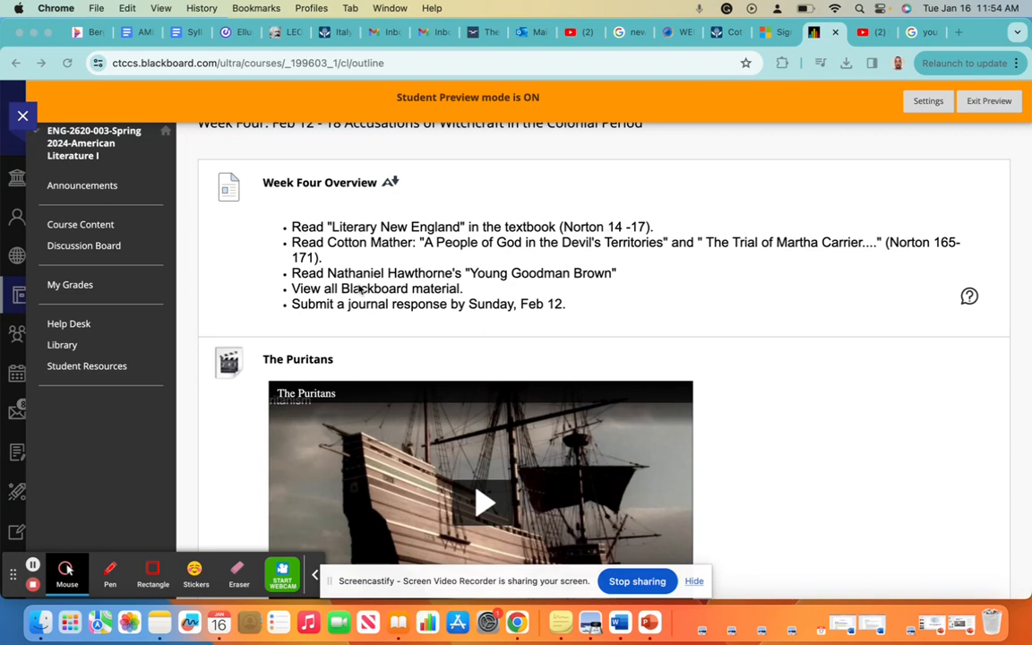
{"action": "mouse_move", "coordinate": [597, 297]}
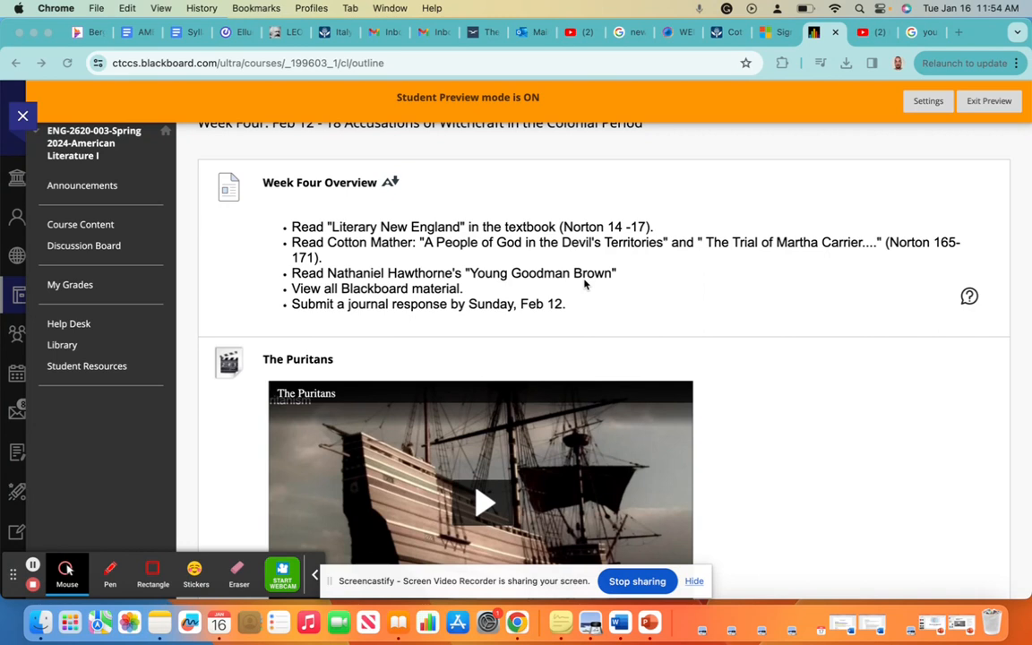
{"action": "mouse_move", "coordinate": [556, 285]}
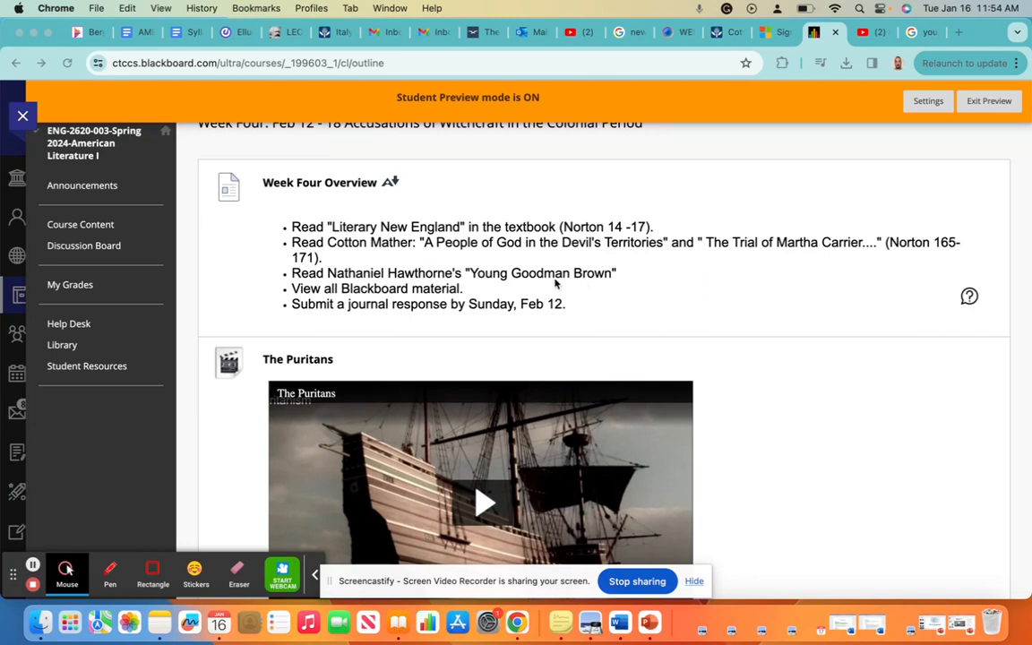
{"action": "scroll", "scroll_direction": "down", "scroll_amount": 3}
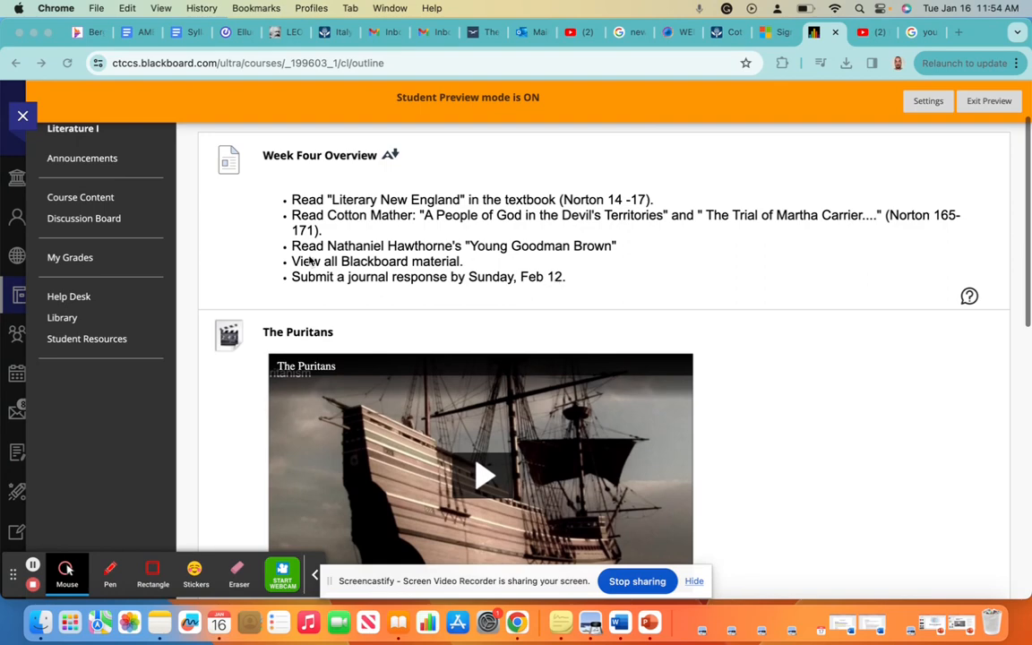
{"action": "mouse_move", "coordinate": [480, 273]}
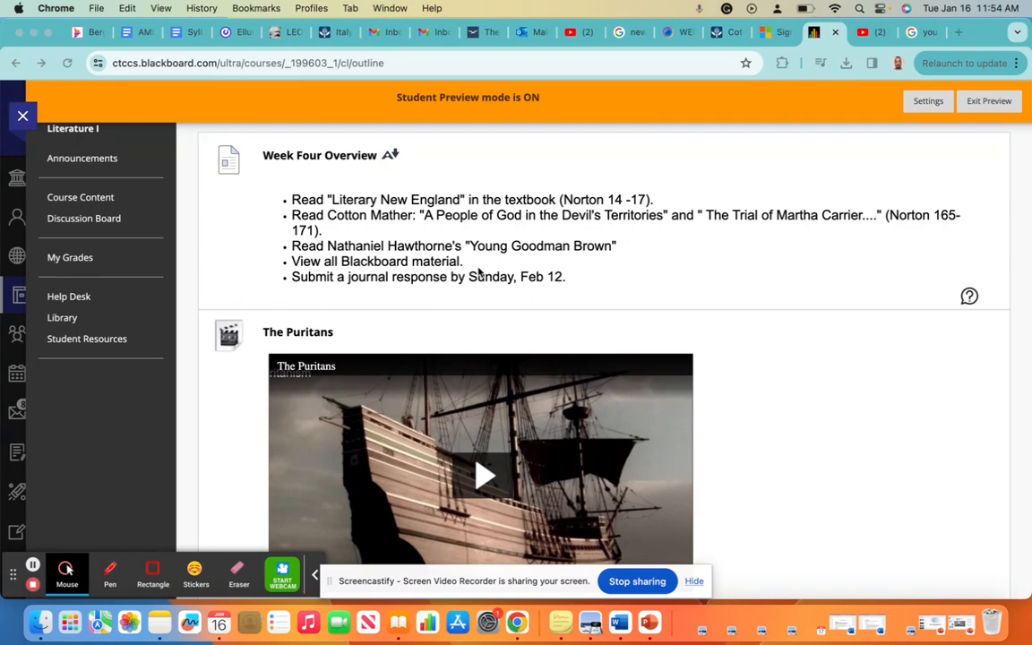
{"action": "mouse_move", "coordinate": [475, 275]}
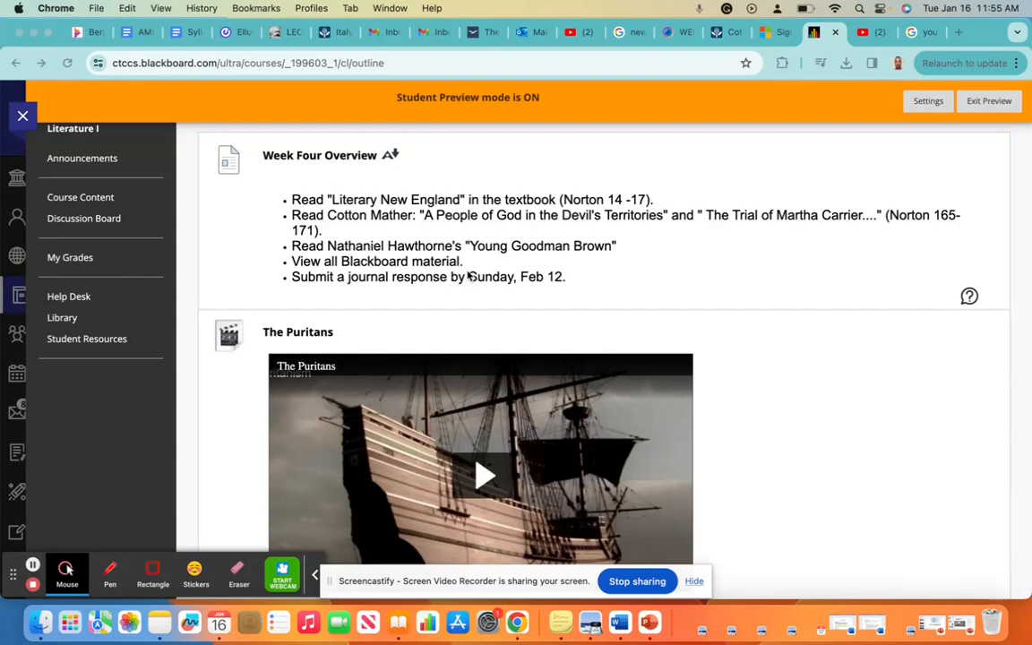
{"action": "mouse_move", "coordinate": [802, 398]}
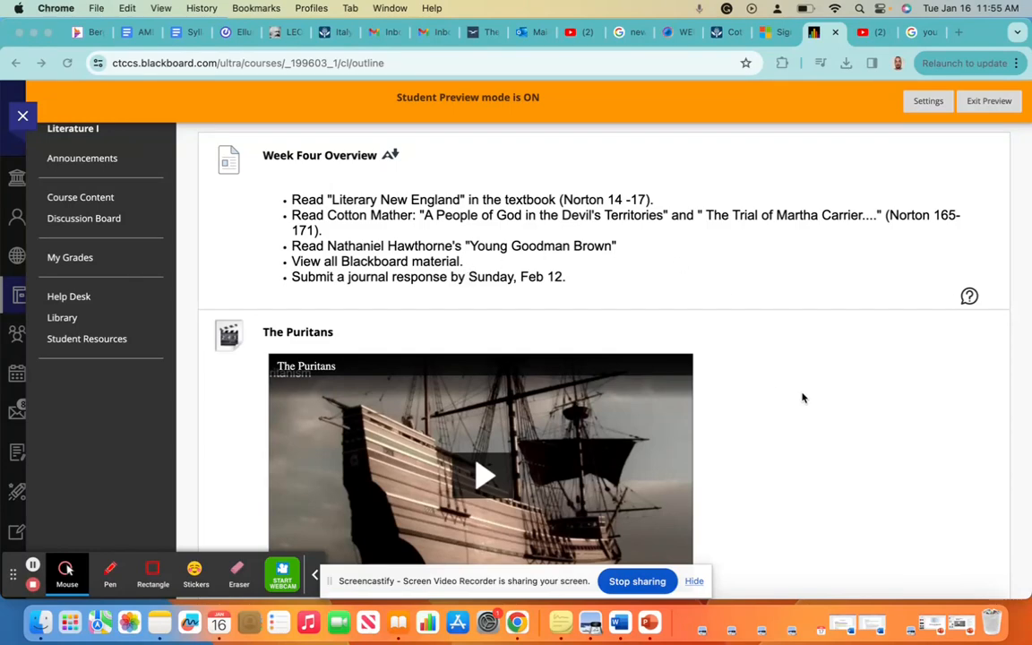
{"action": "mouse_move", "coordinate": [822, 398]}
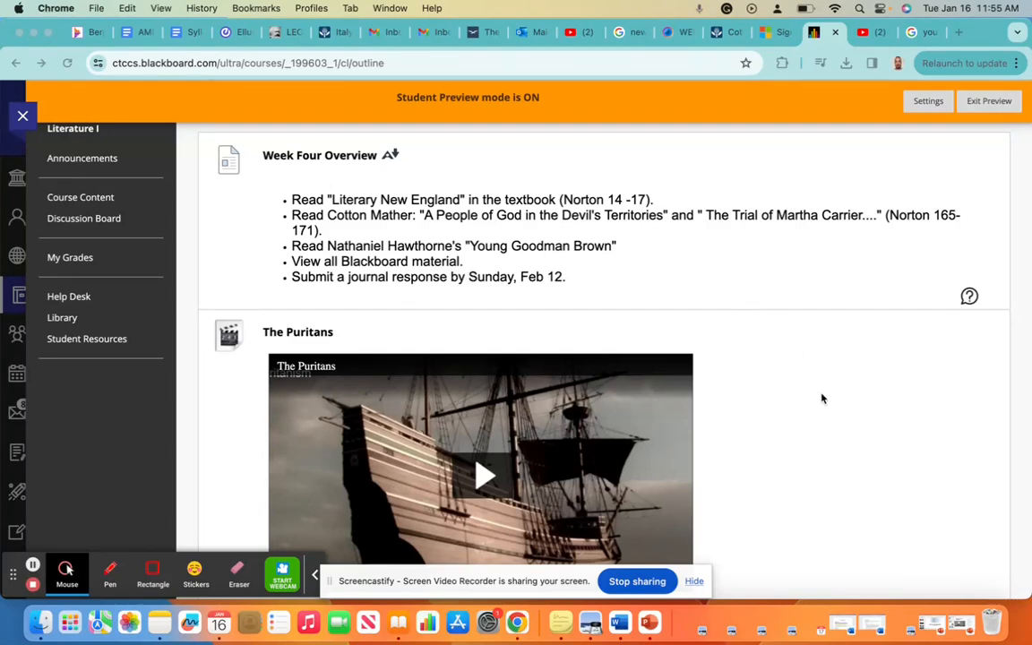
{"action": "scroll", "scroll_direction": "down", "scroll_amount": 3}
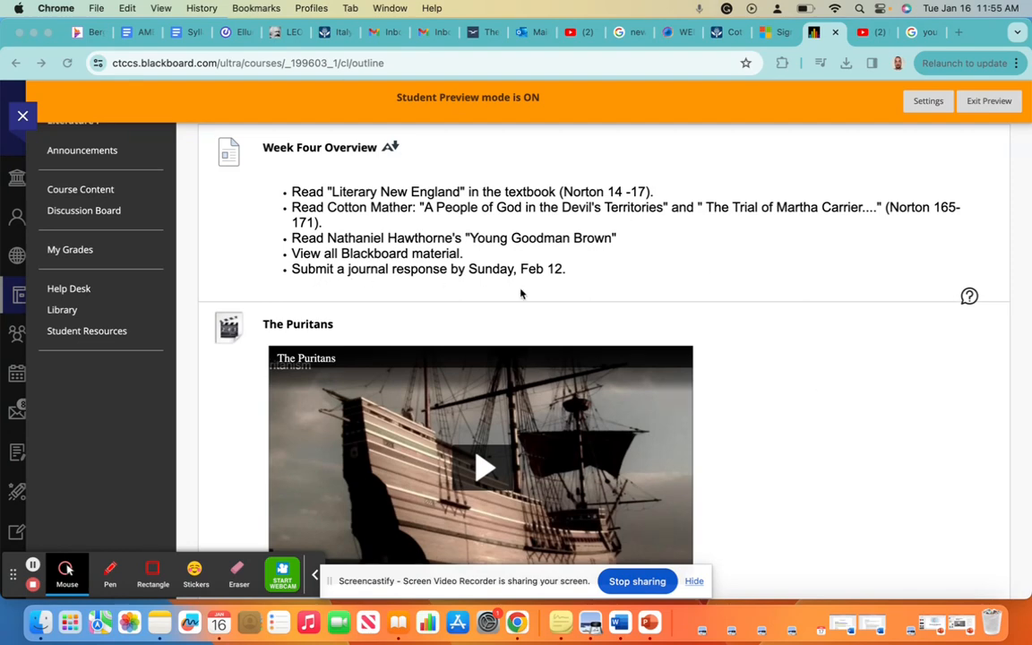
{"action": "mouse_move", "coordinate": [600, 314]}
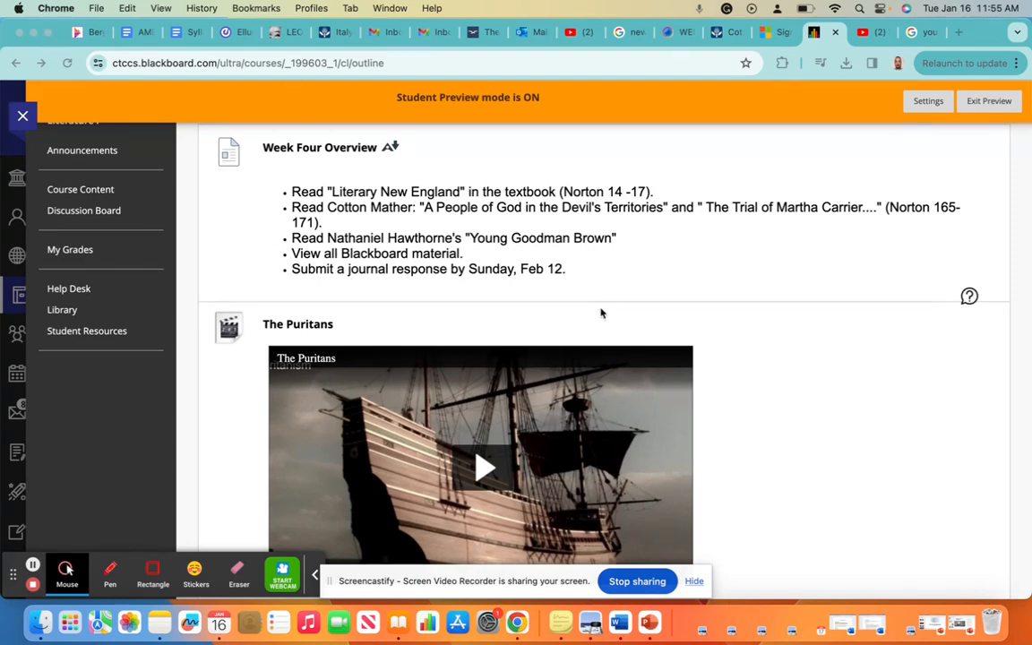
{"action": "mouse_move", "coordinate": [626, 281]}
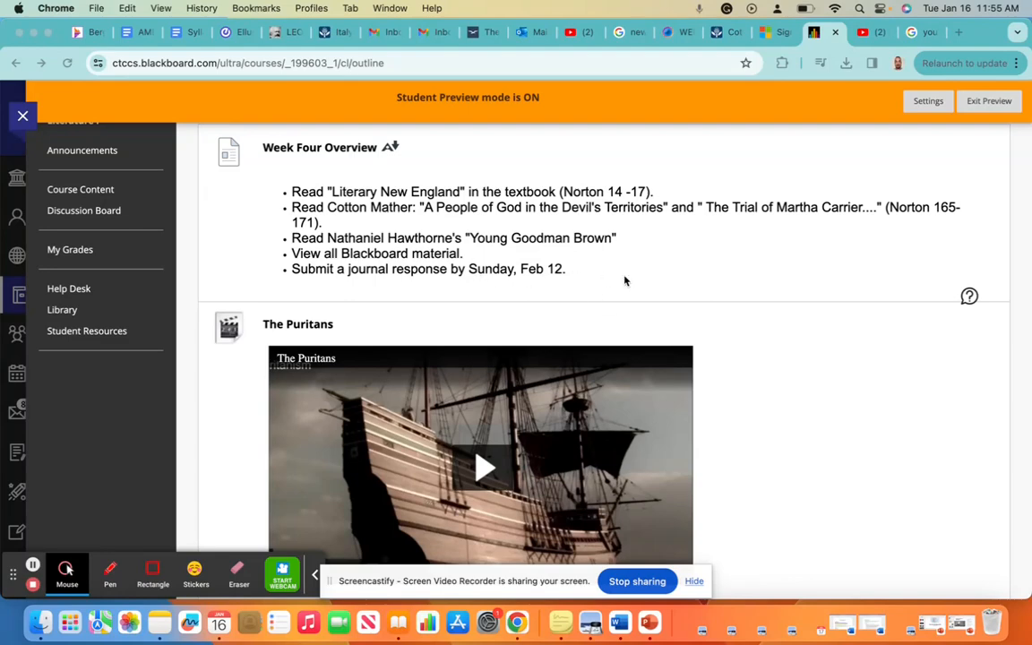
{"action": "scroll", "scroll_direction": "down", "scroll_amount": 3}
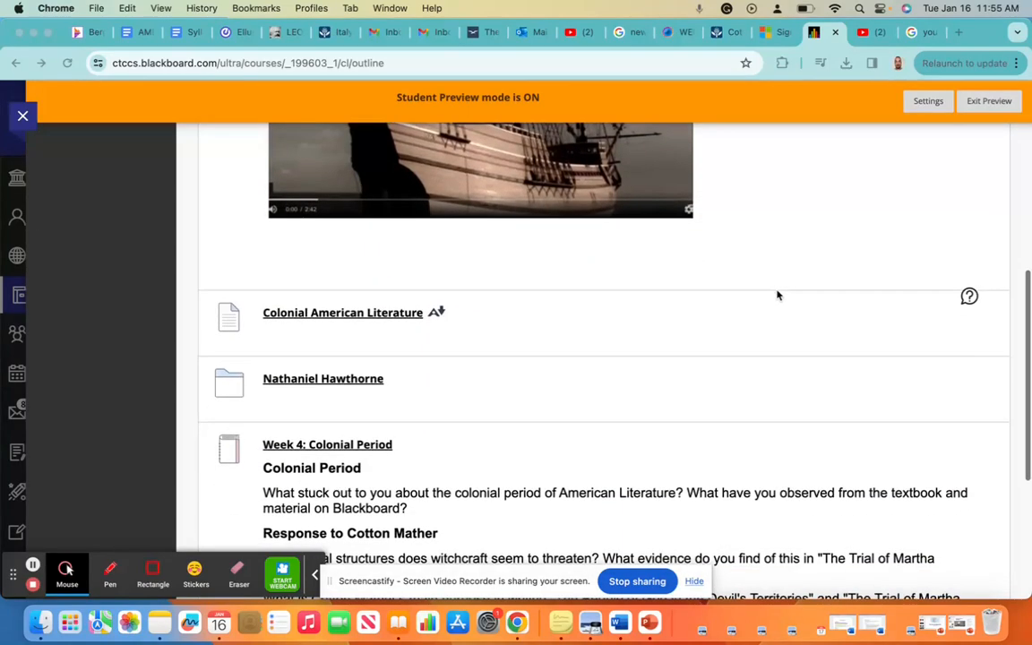
{"action": "scroll", "scroll_direction": "down", "scroll_amount": 3}
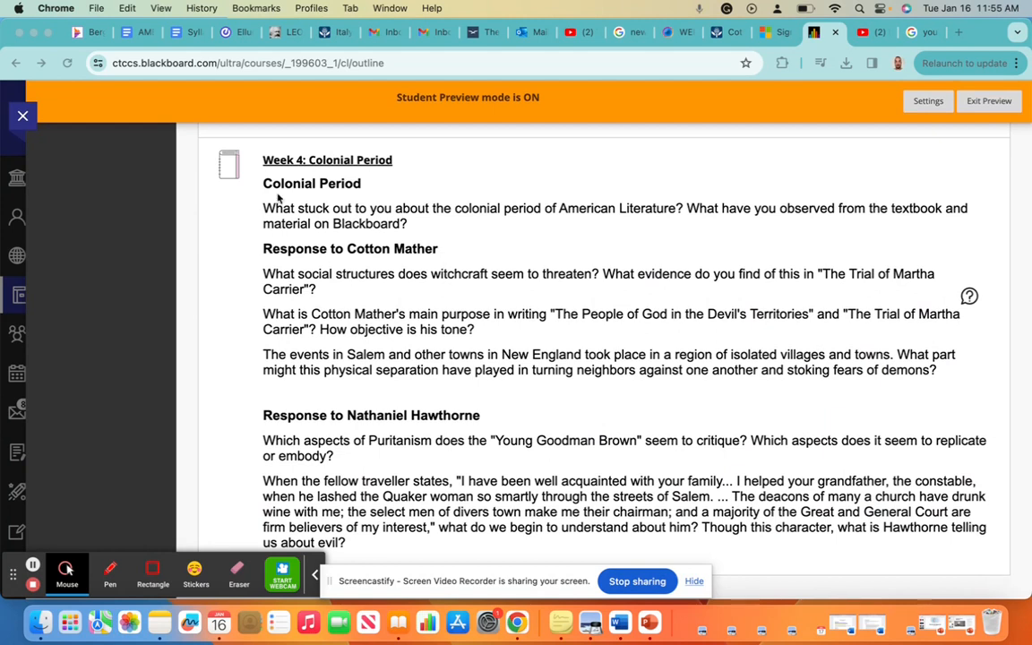
{"action": "mouse_move", "coordinate": [605, 500]}
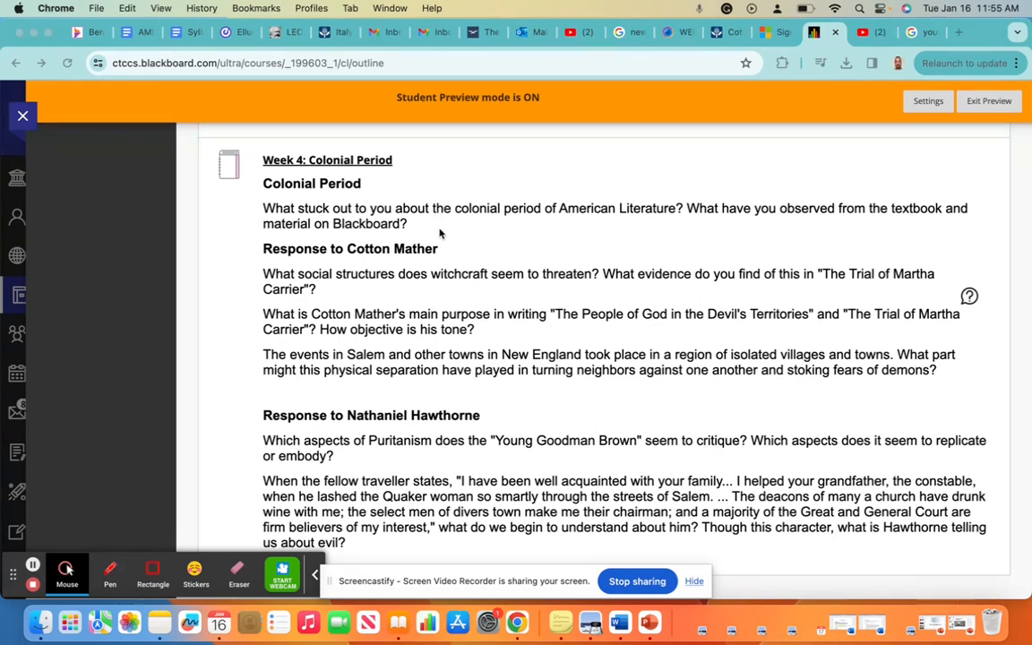
{"action": "mouse_move", "coordinate": [255, 190]}
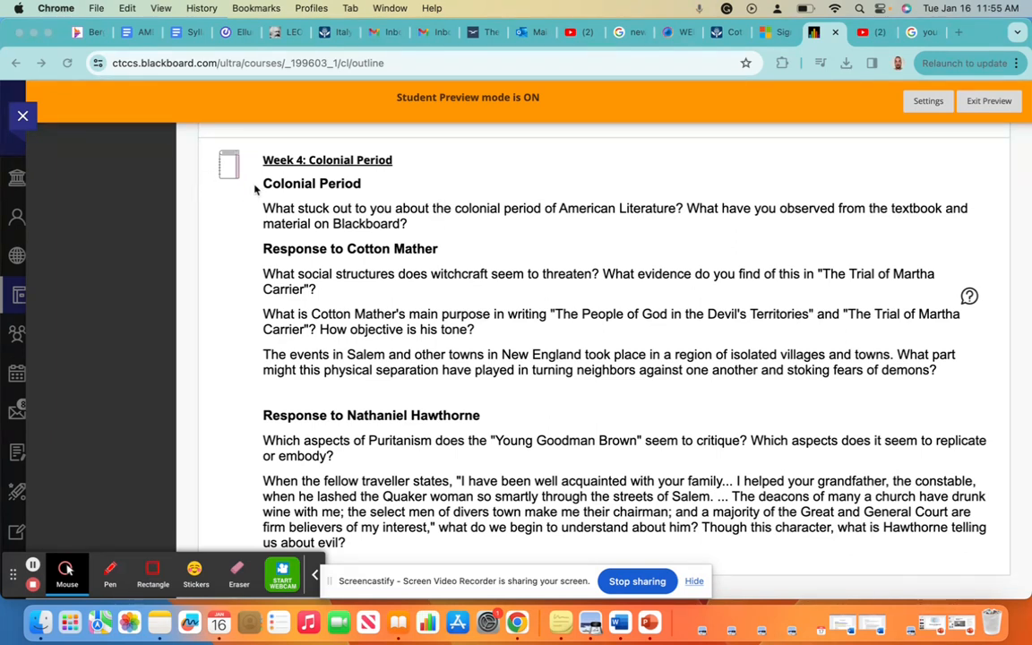
{"action": "mouse_move", "coordinate": [313, 272]}
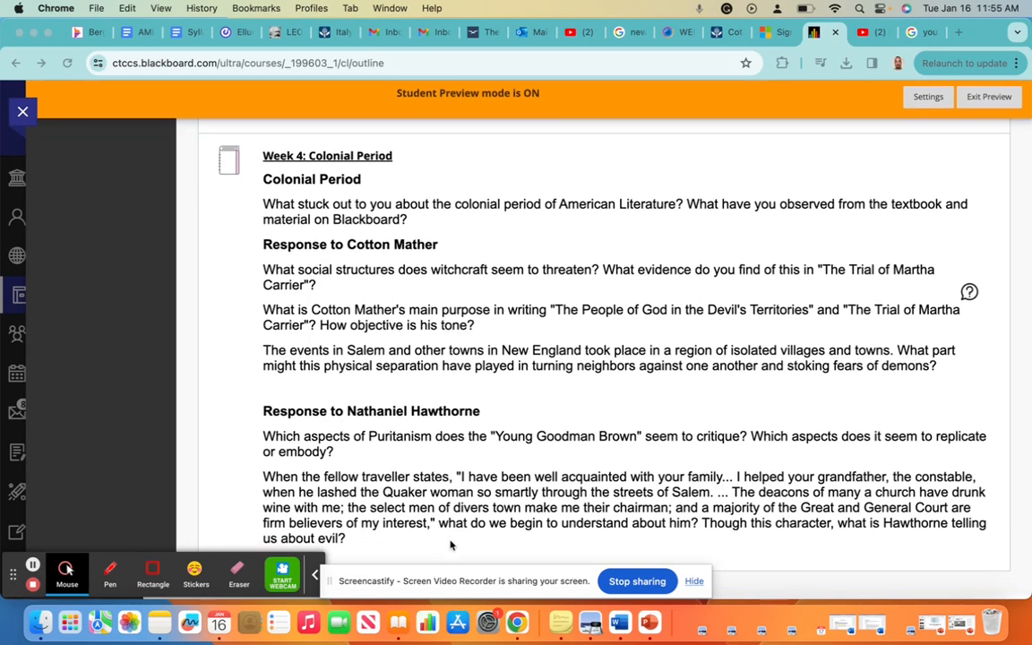
{"action": "scroll", "scroll_direction": "down", "scroll_amount": 3}
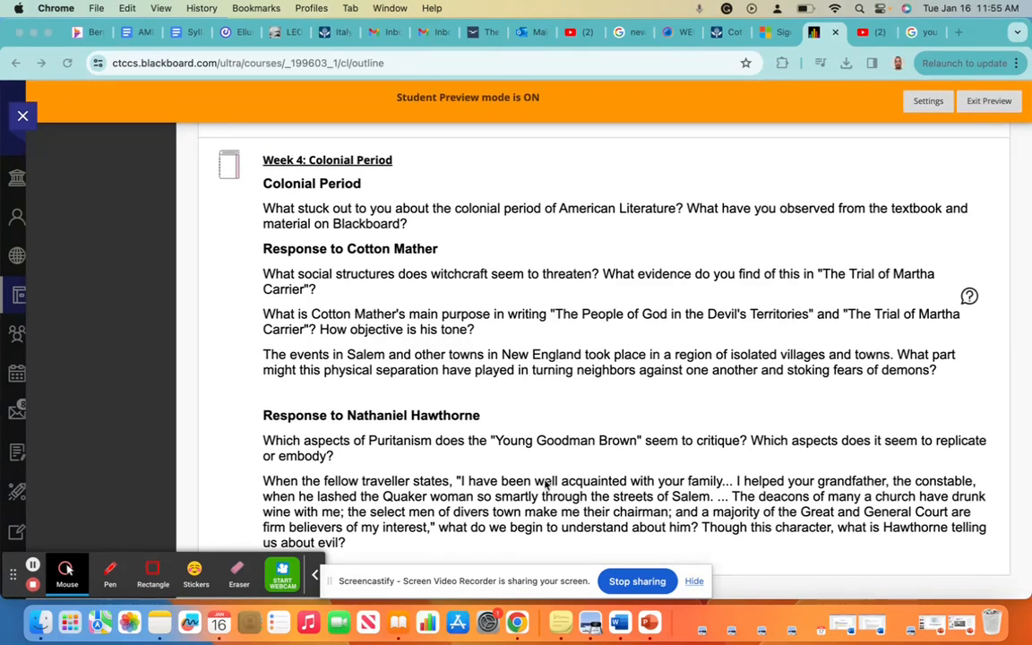
{"action": "mouse_move", "coordinate": [657, 399]}
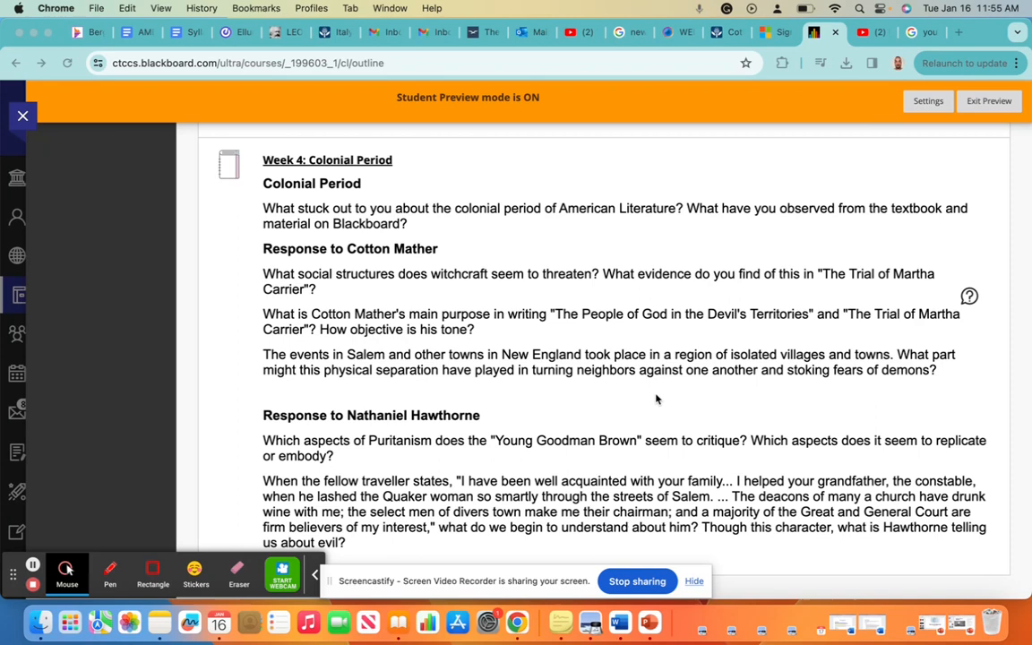
{"action": "mouse_move", "coordinate": [663, 378]}
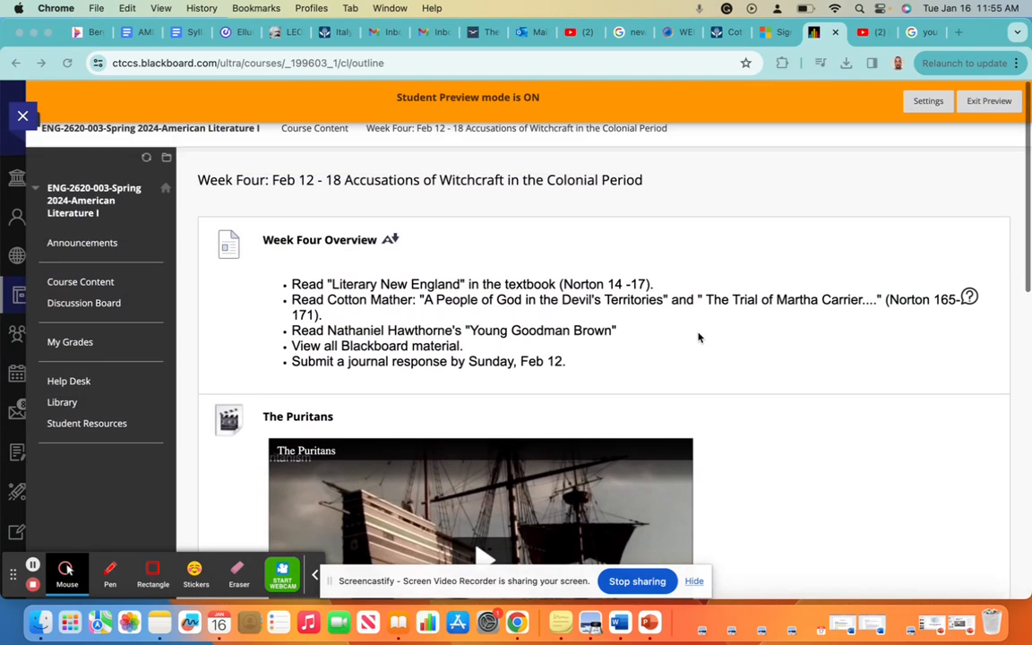
{"action": "mouse_move", "coordinate": [637, 580]}
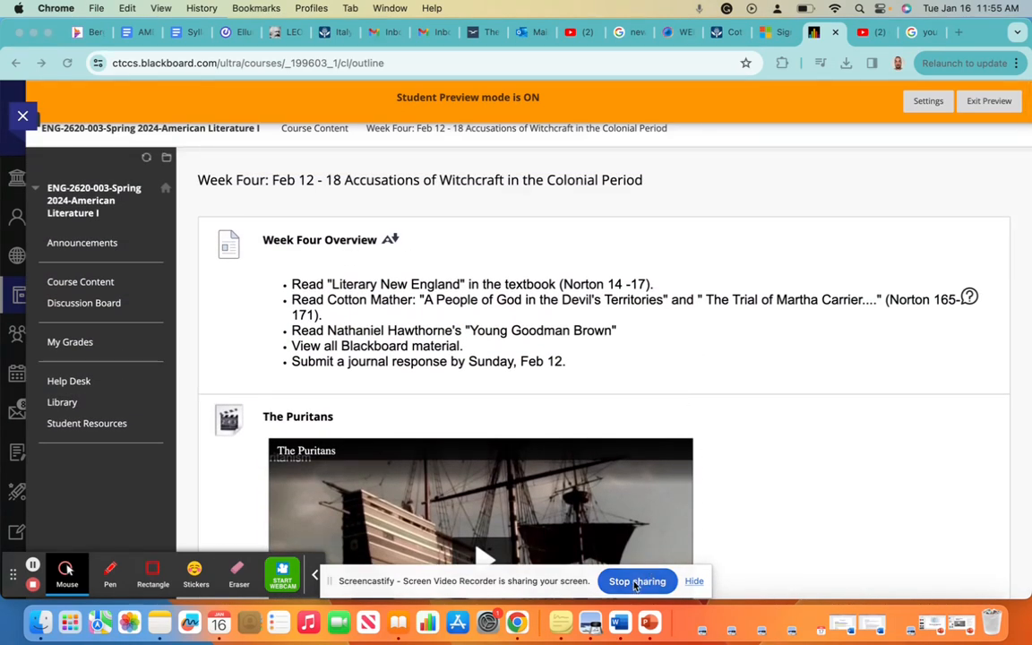